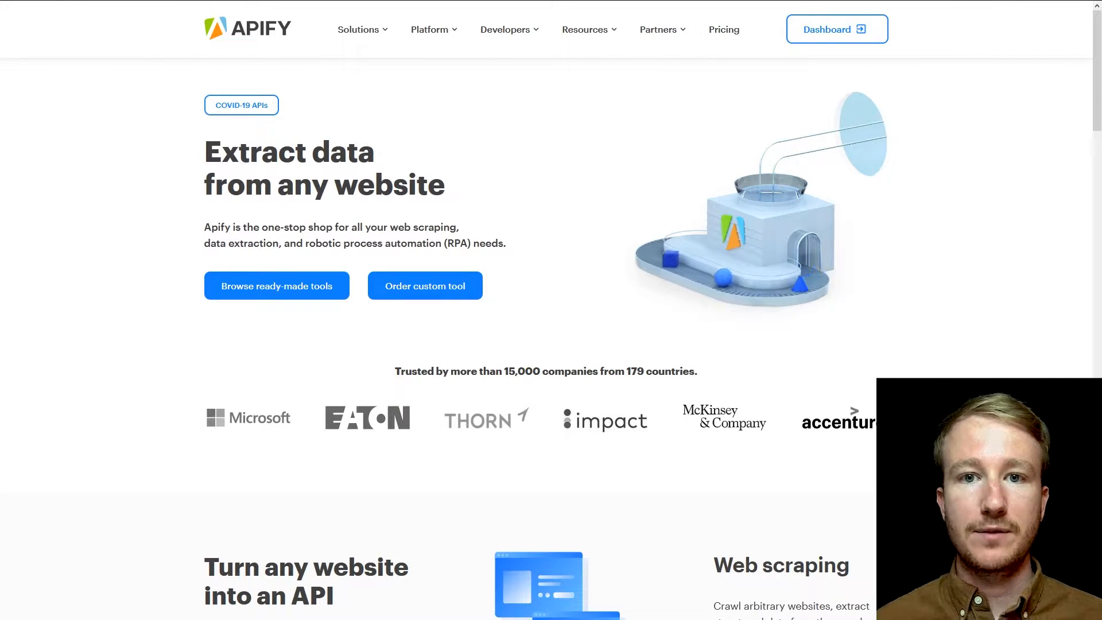
Open the Price comparison use case from the Apify home page's Use cases list
scroll(down, 3)
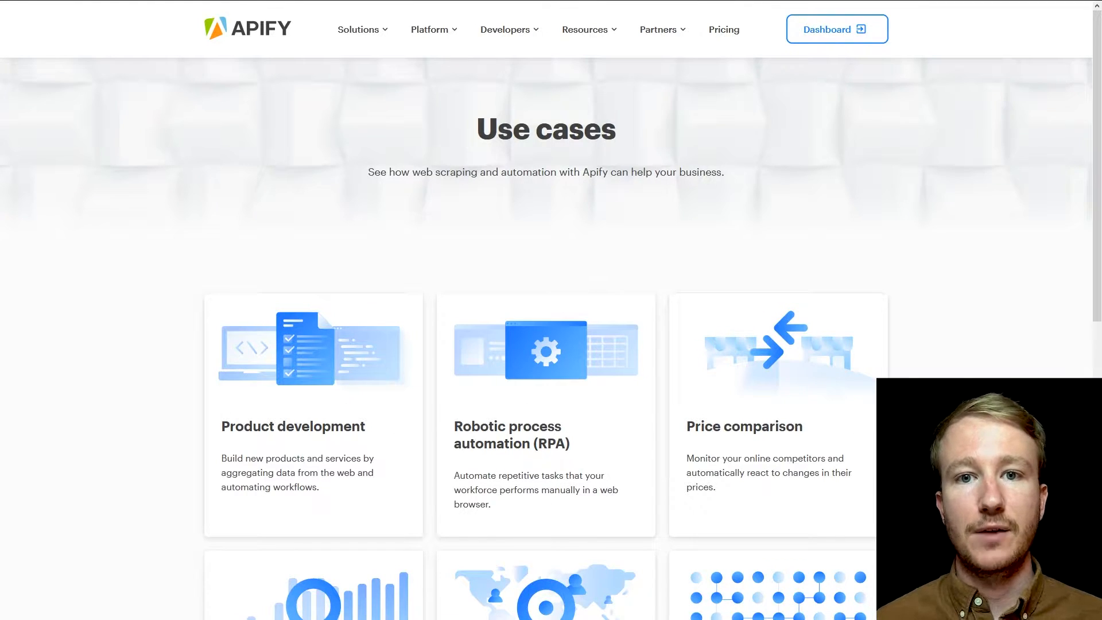
click(744, 425)
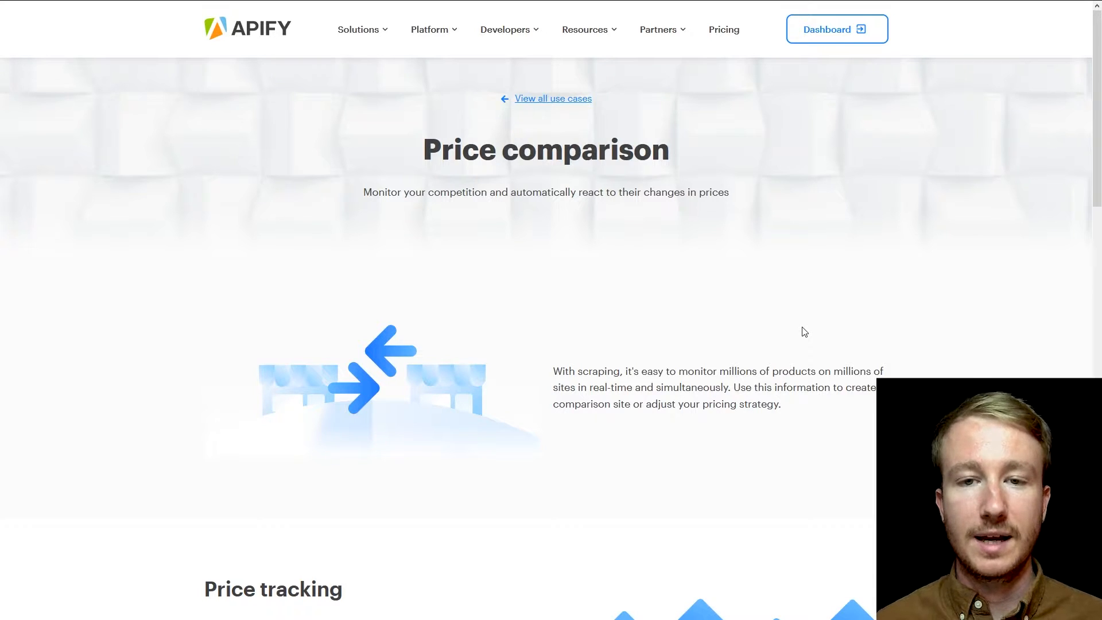
Scroll the use-case page down to the Product tracking section featuring the Amazon.com Scraper
scroll(down, 3)
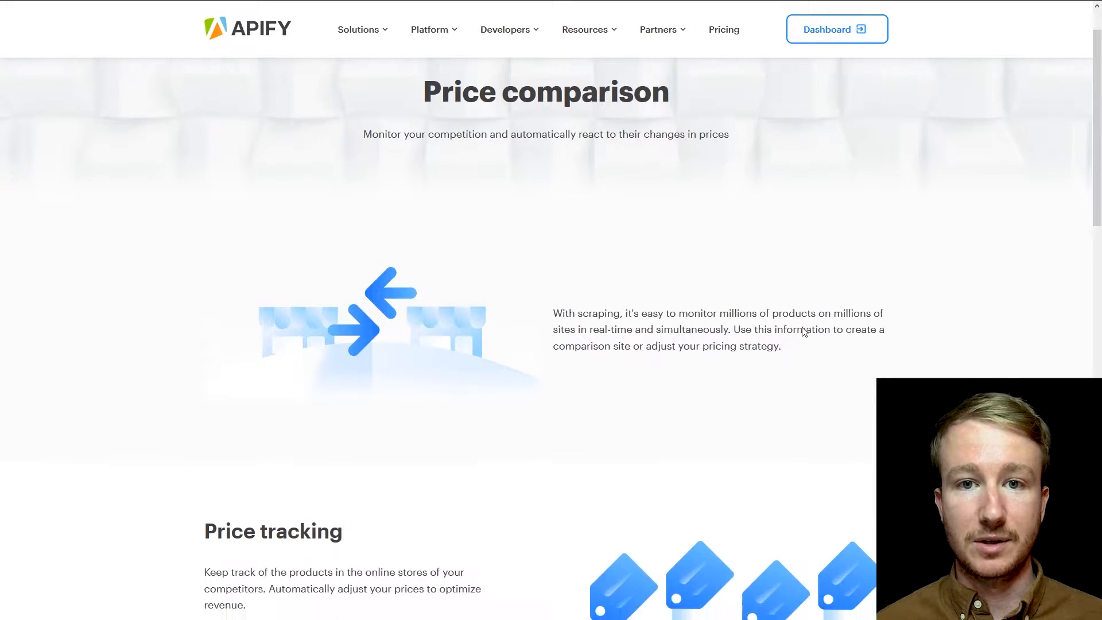
scroll(down, 3)
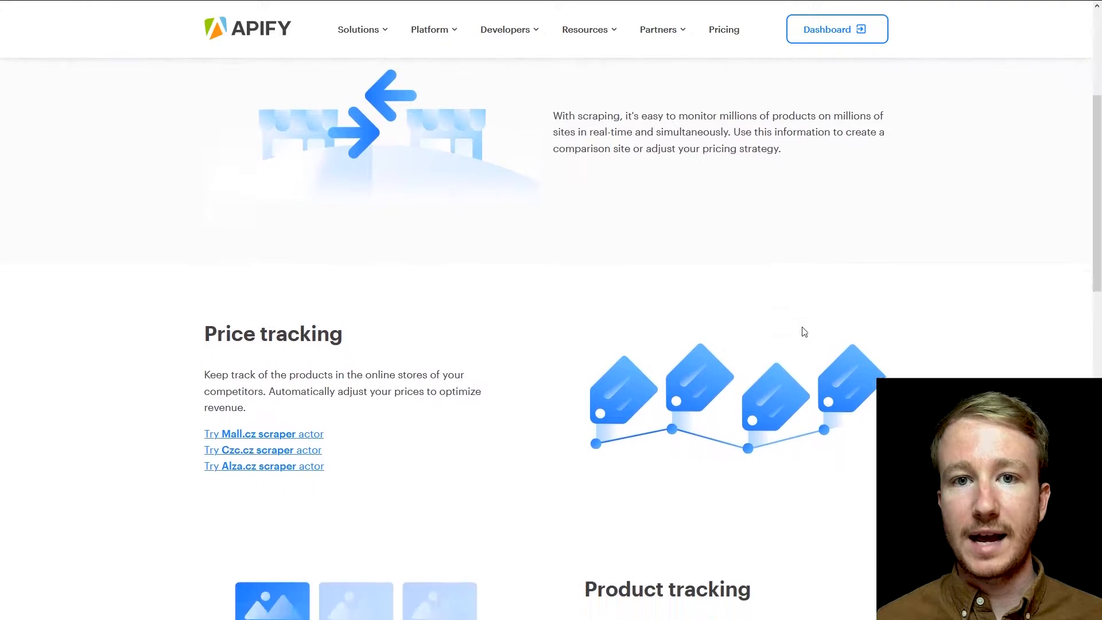
scroll(down, 3)
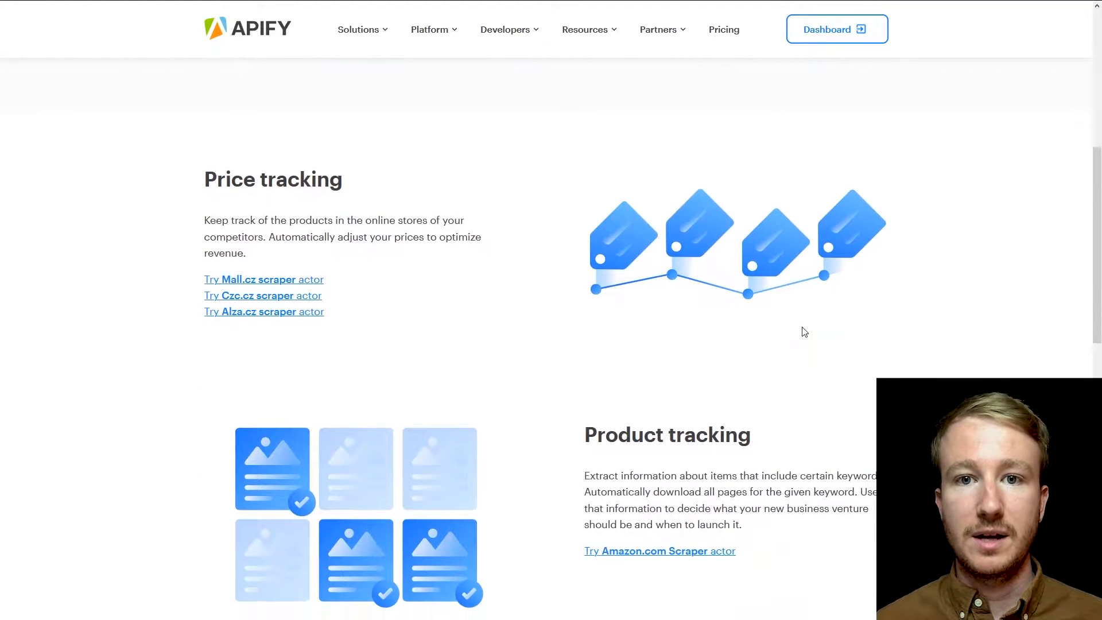
scroll(down, 3)
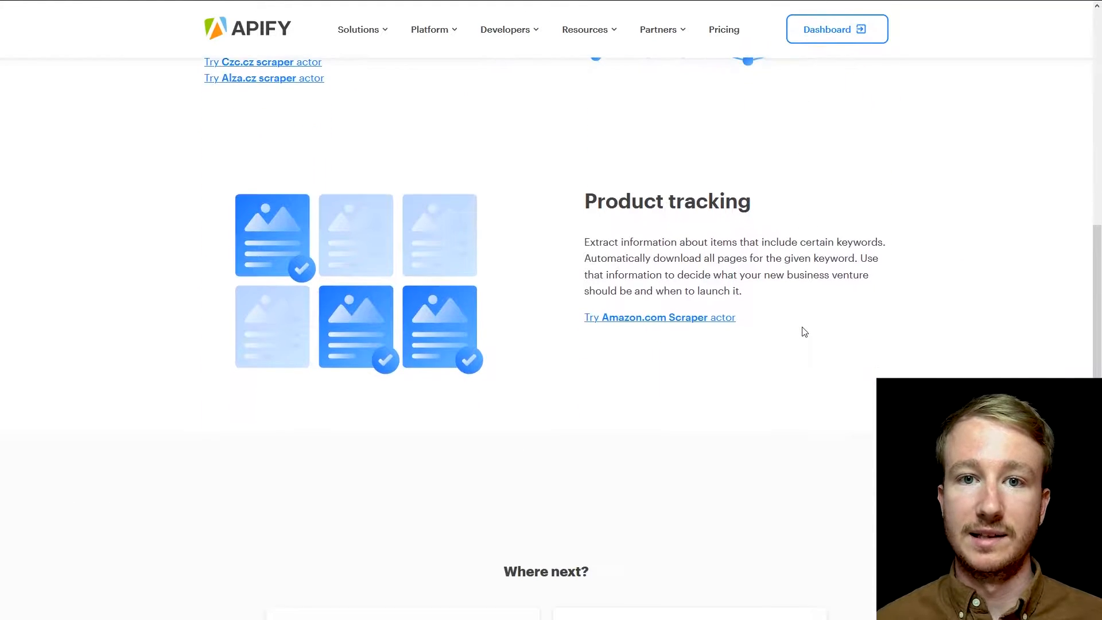
scroll(down, 3)
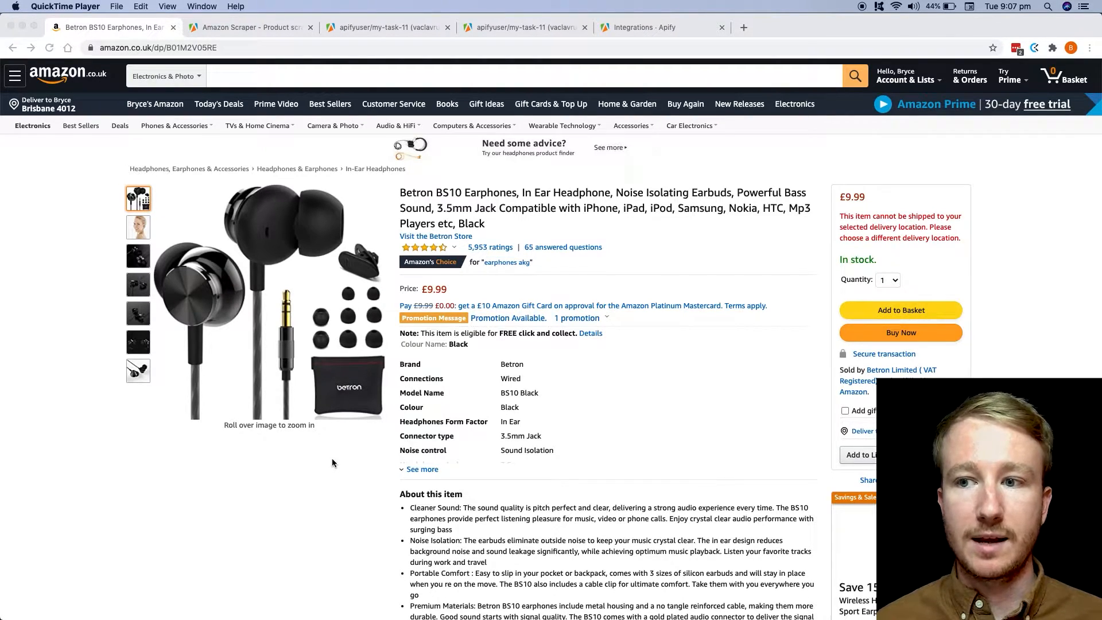
mouse_move(632, 409)
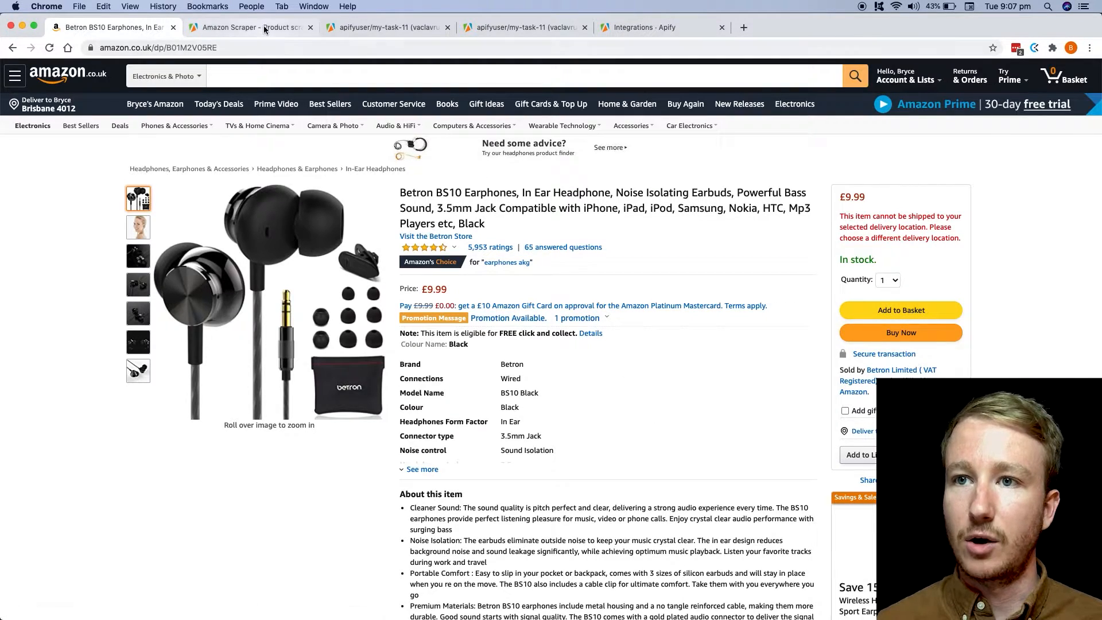
Switch to the Amazon Scraper actor page after reviewing the Betron BS10 earphones product
click(249, 27)
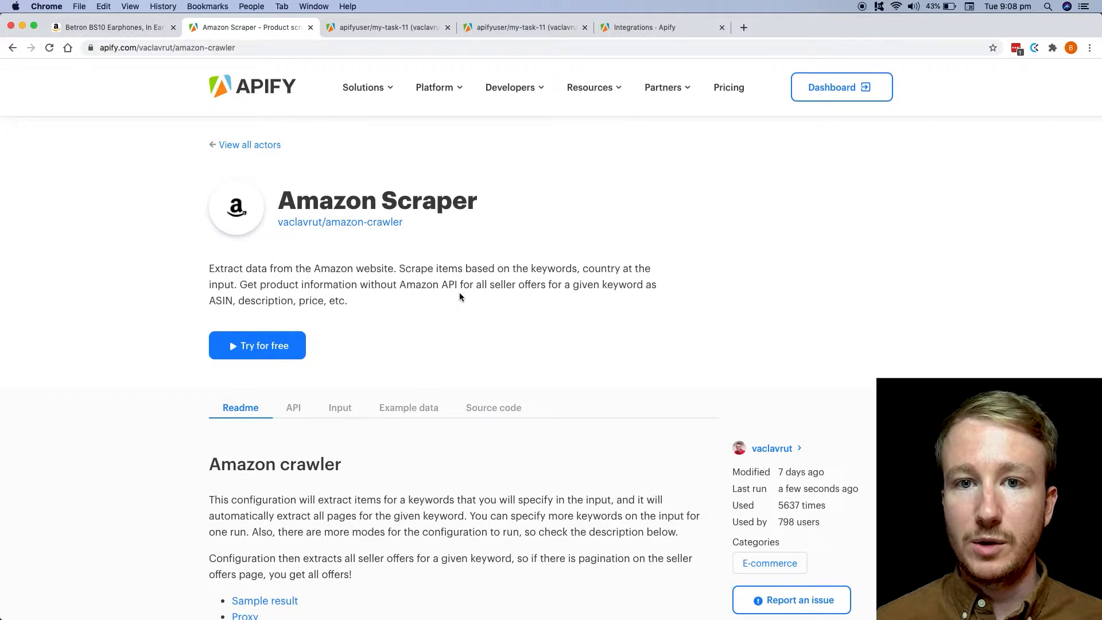
Switch to the saved Amazon crawler task's Input form
click(386, 27)
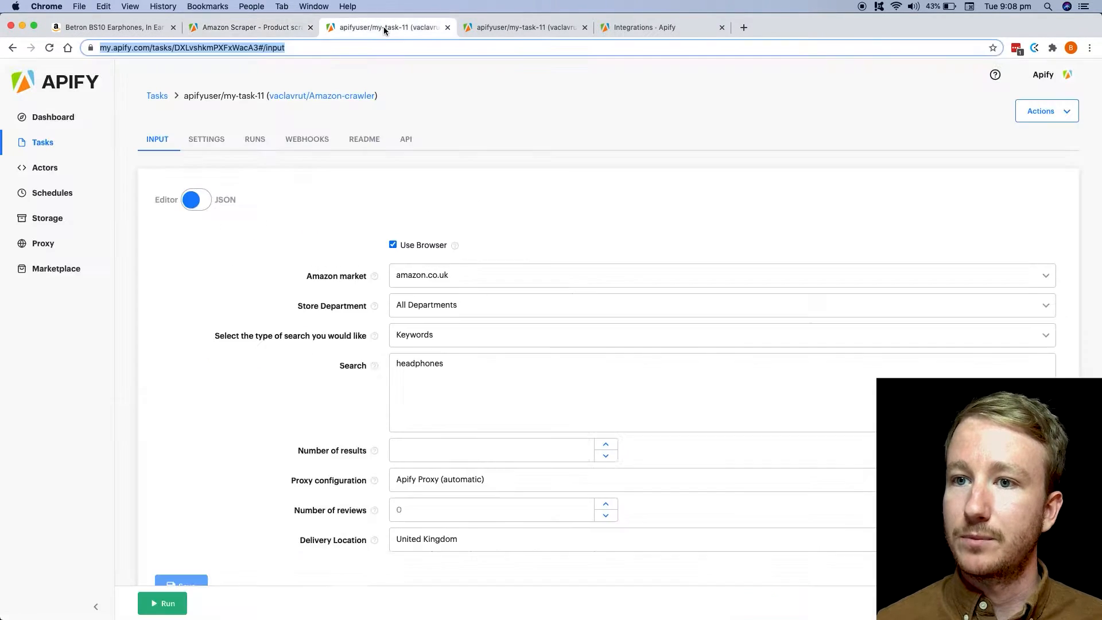
Check the Amazon market list and keep amazon.co.uk for the headphones search with United Kingdom delivery
scroll(down, 3)
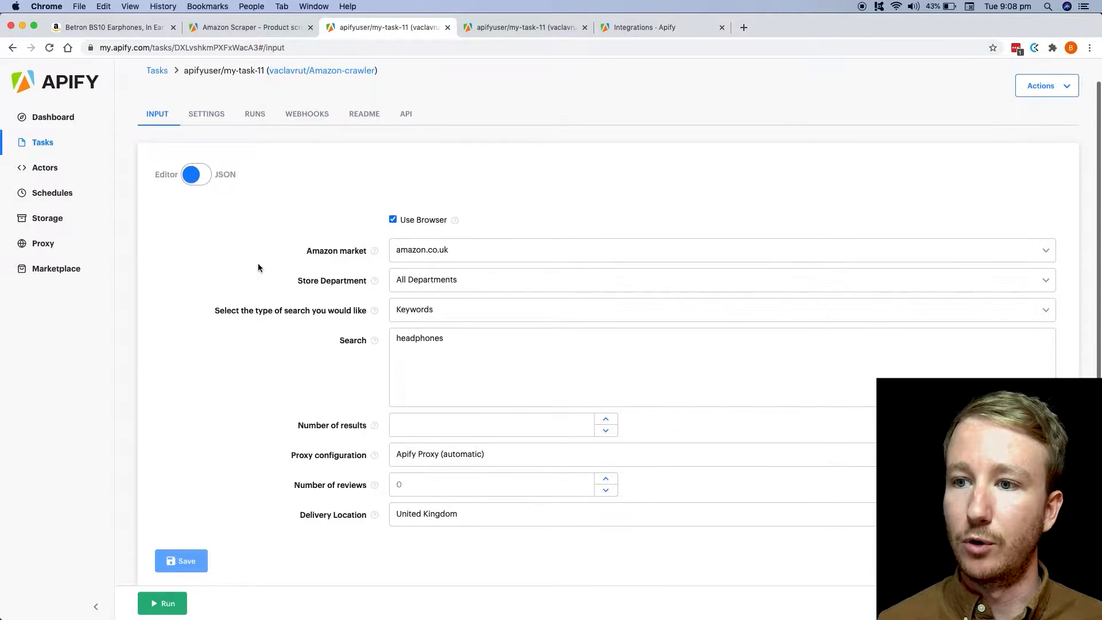
scroll(down, 3)
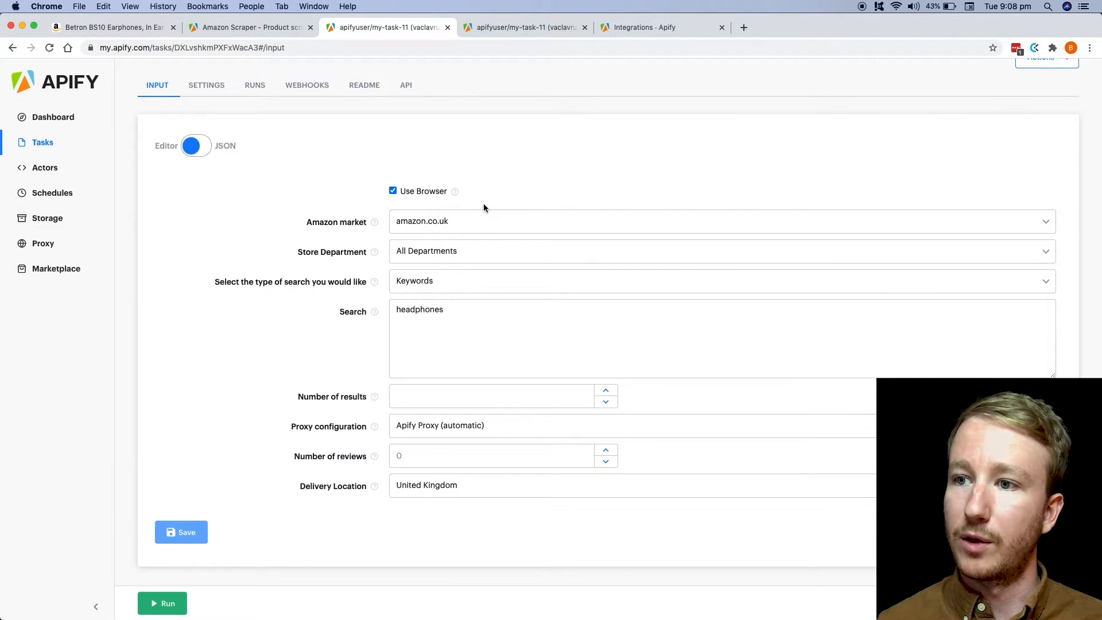
click(720, 220)
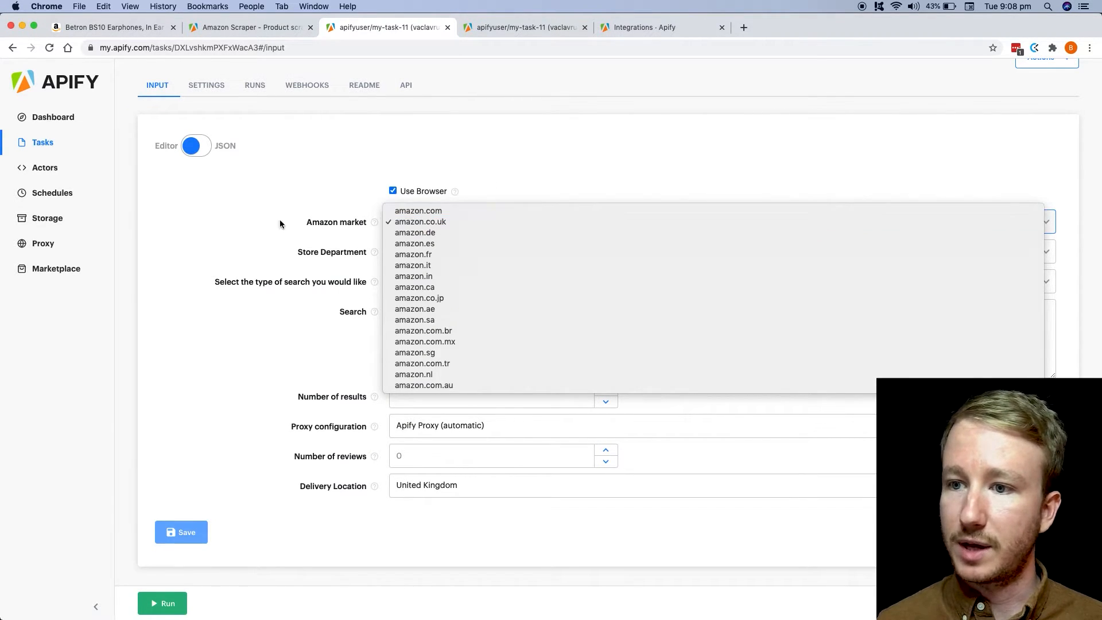
click(420, 222)
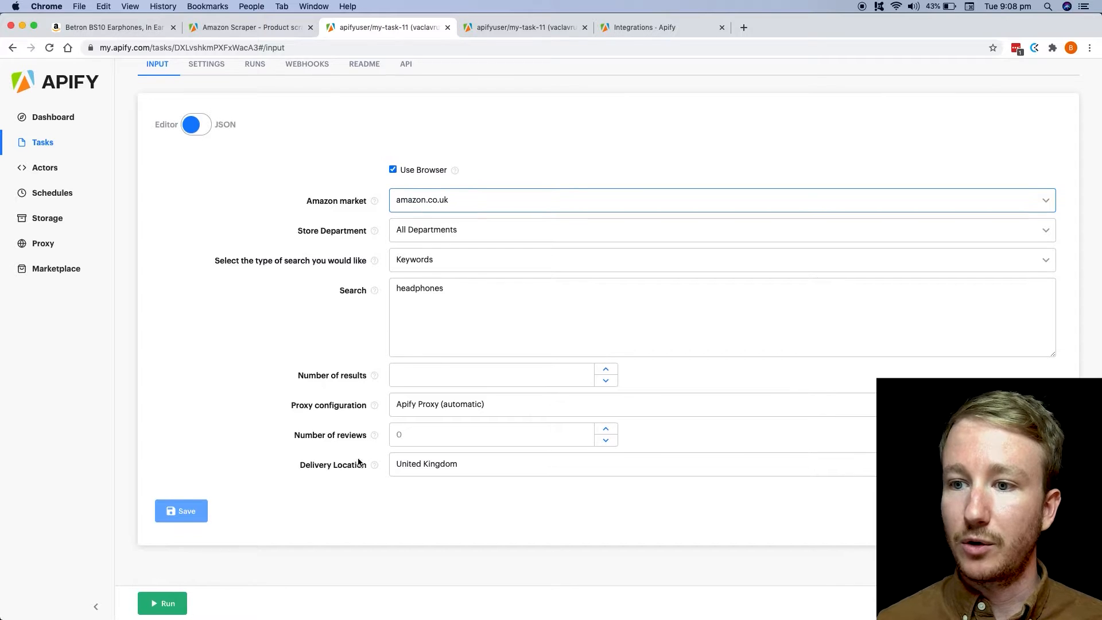
mouse_move(461, 470)
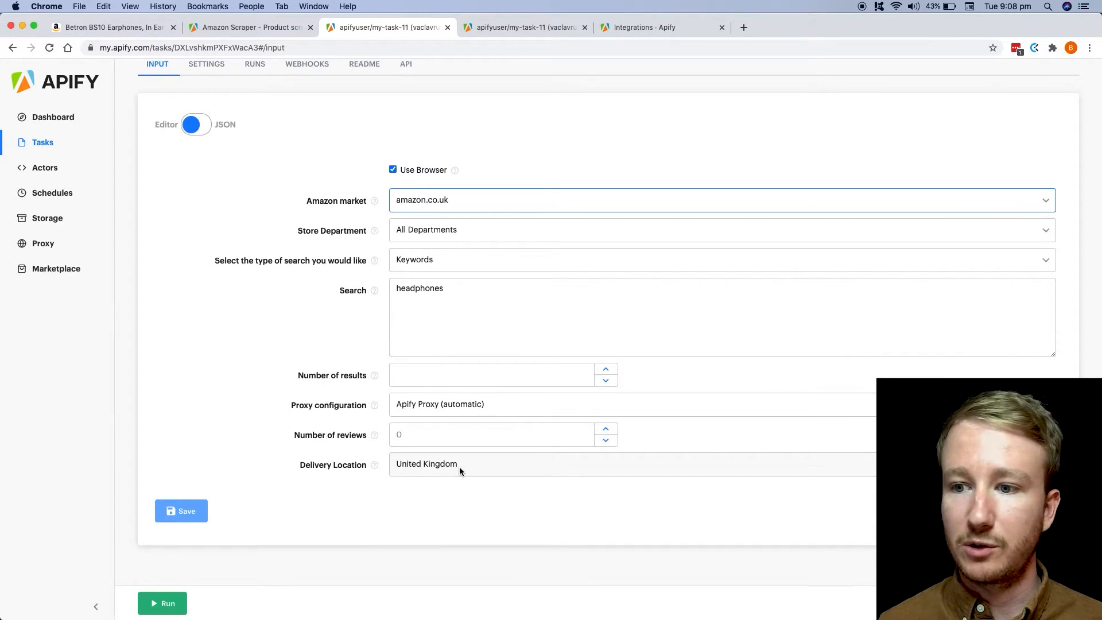
mouse_move(379, 447)
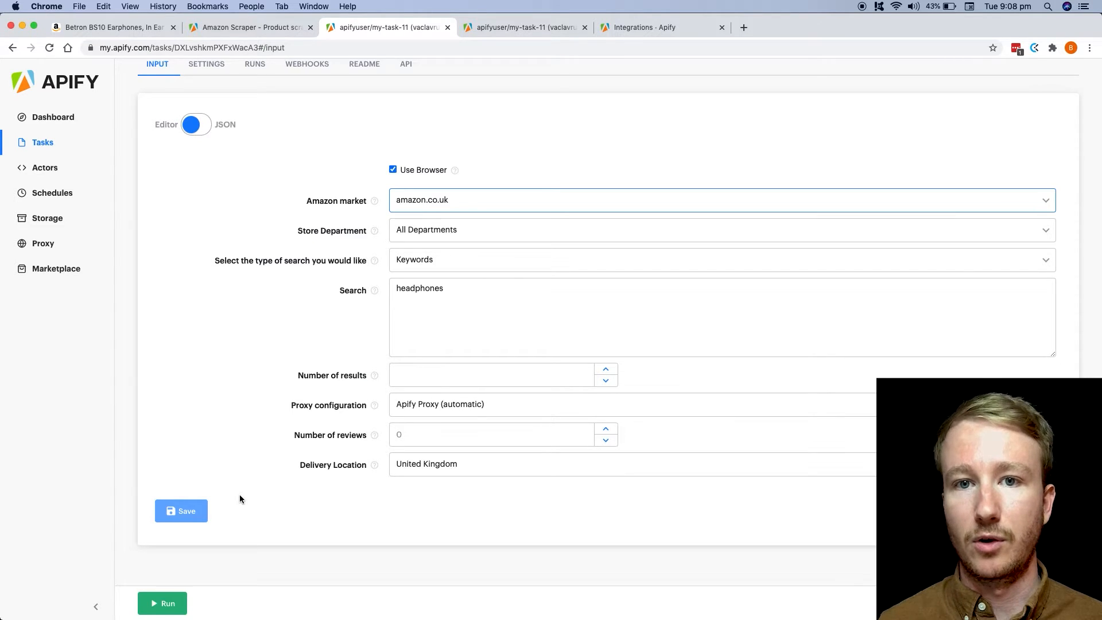
mouse_move(535, 45)
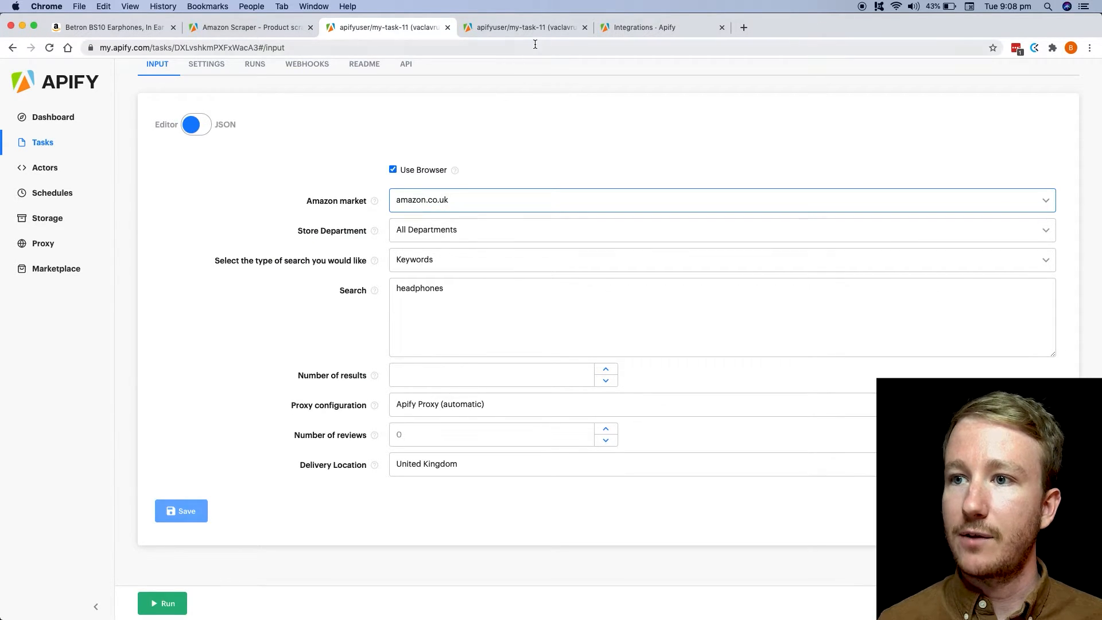
View the running task's dataset preview and scan columns from ASIN and breadcrumbs to image links
click(524, 27)
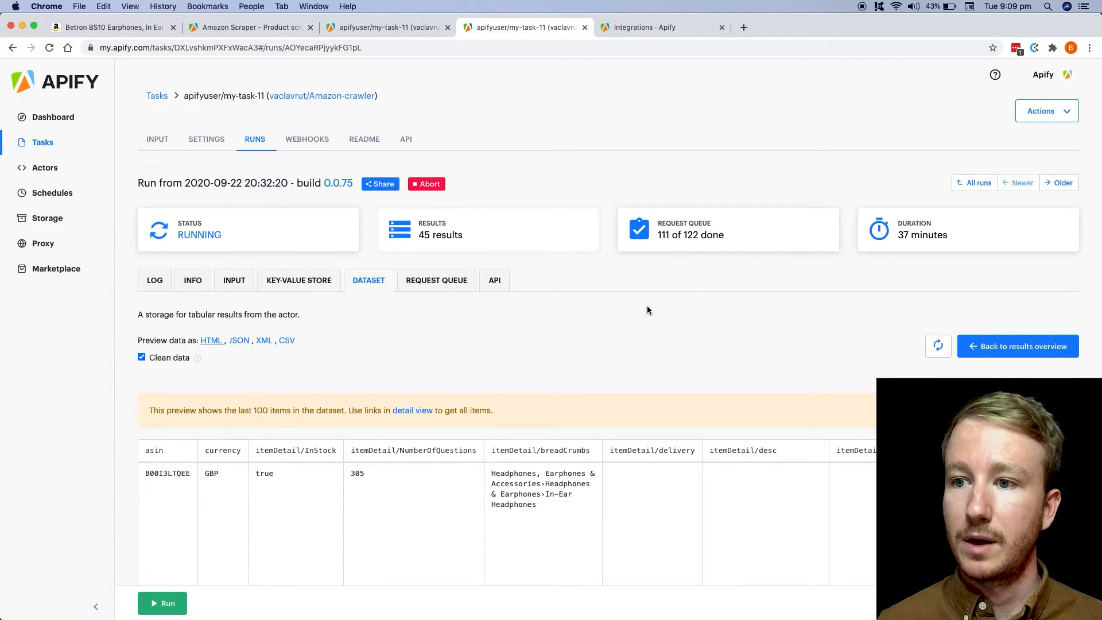
scroll(down, 3)
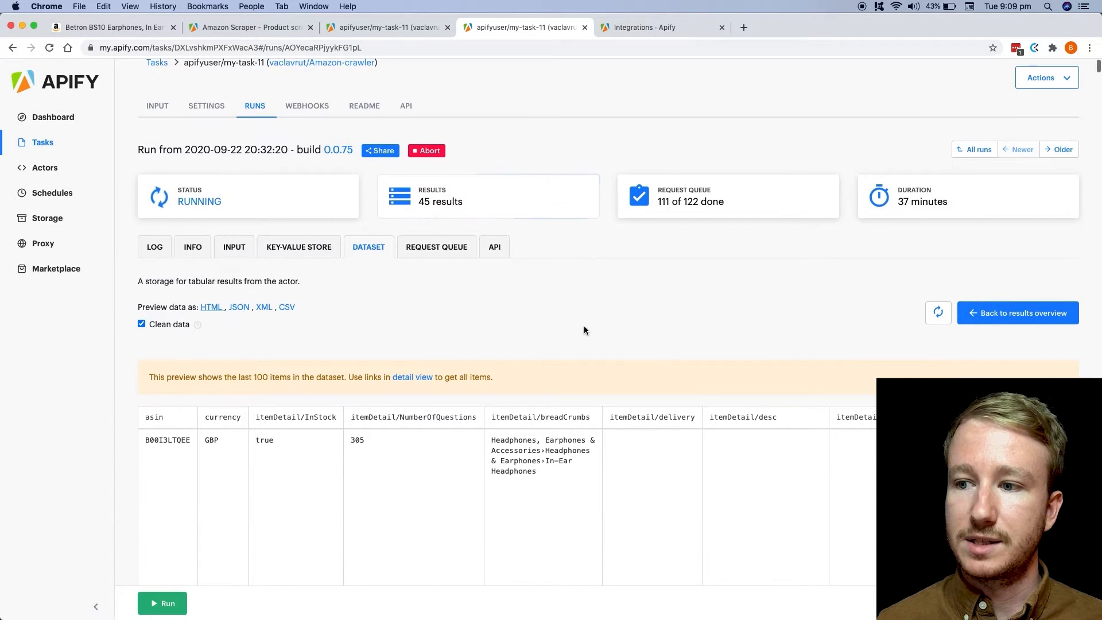
scroll(down, 3)
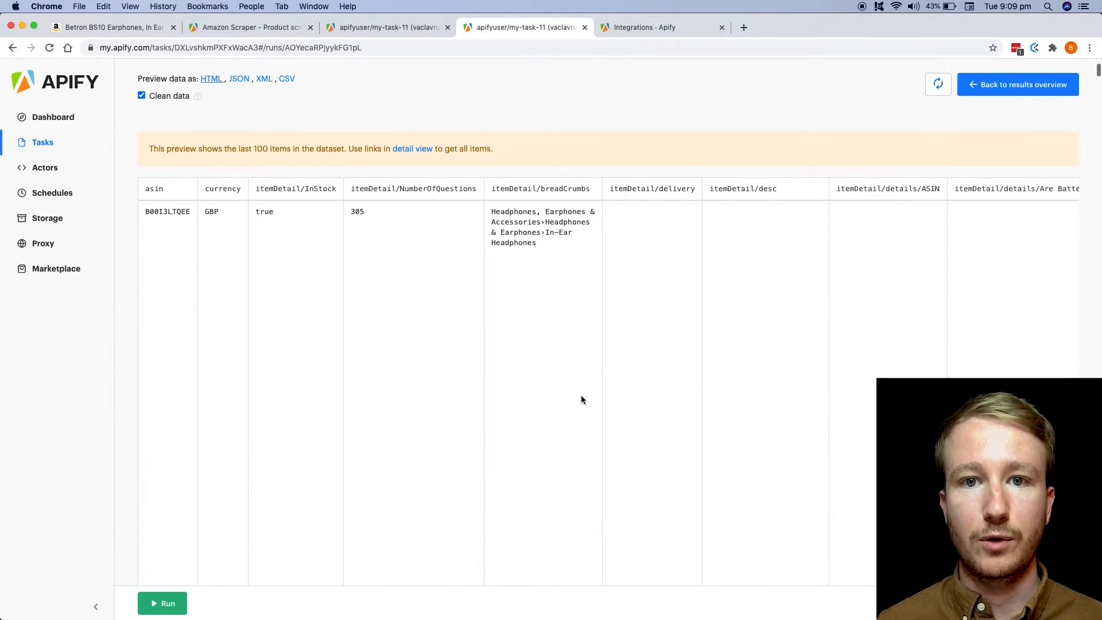
scroll(right, 3)
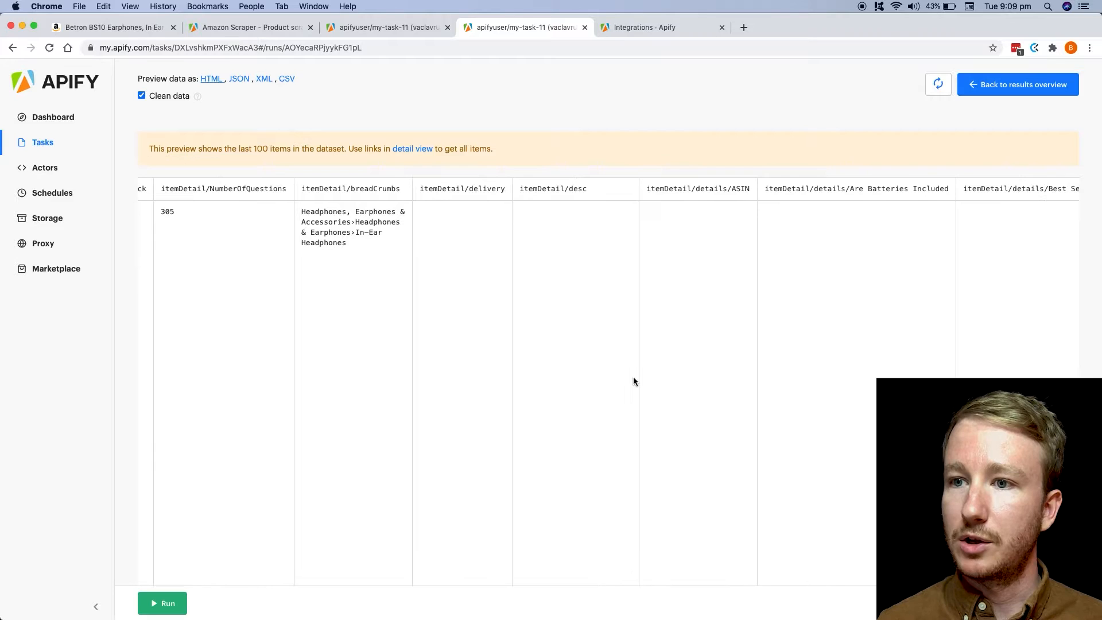
scroll(right, 3)
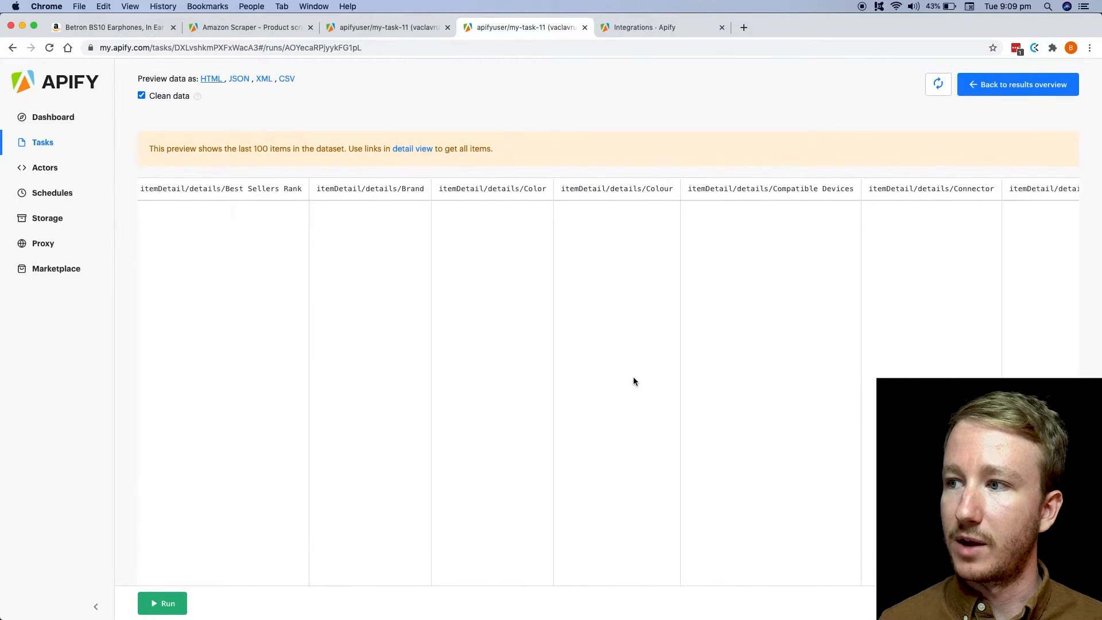
scroll(right, 3)
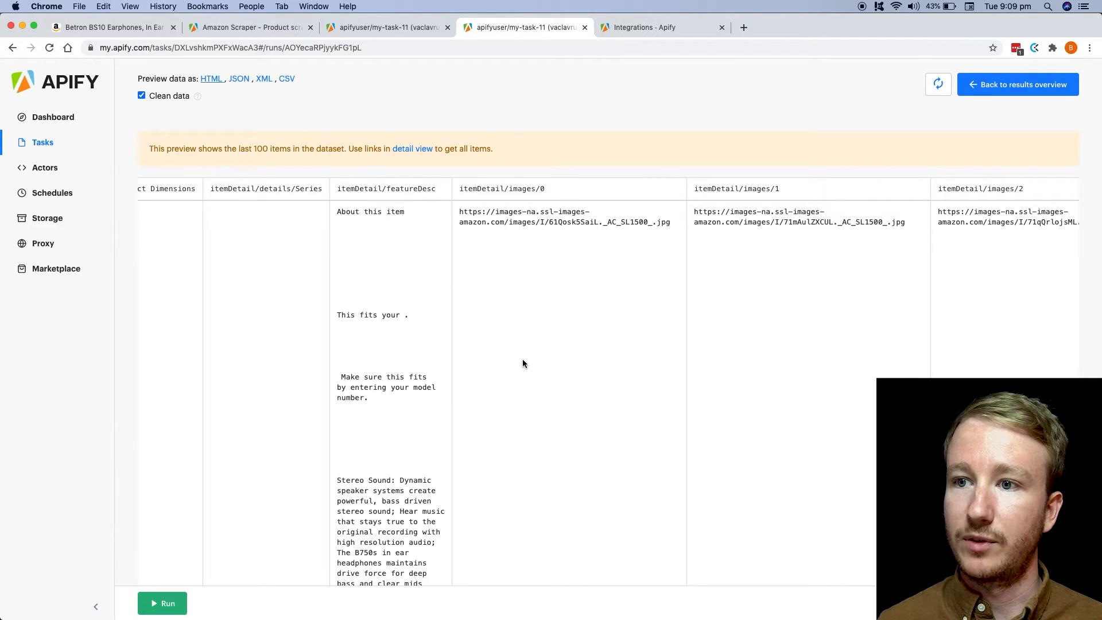
mouse_move(374, 296)
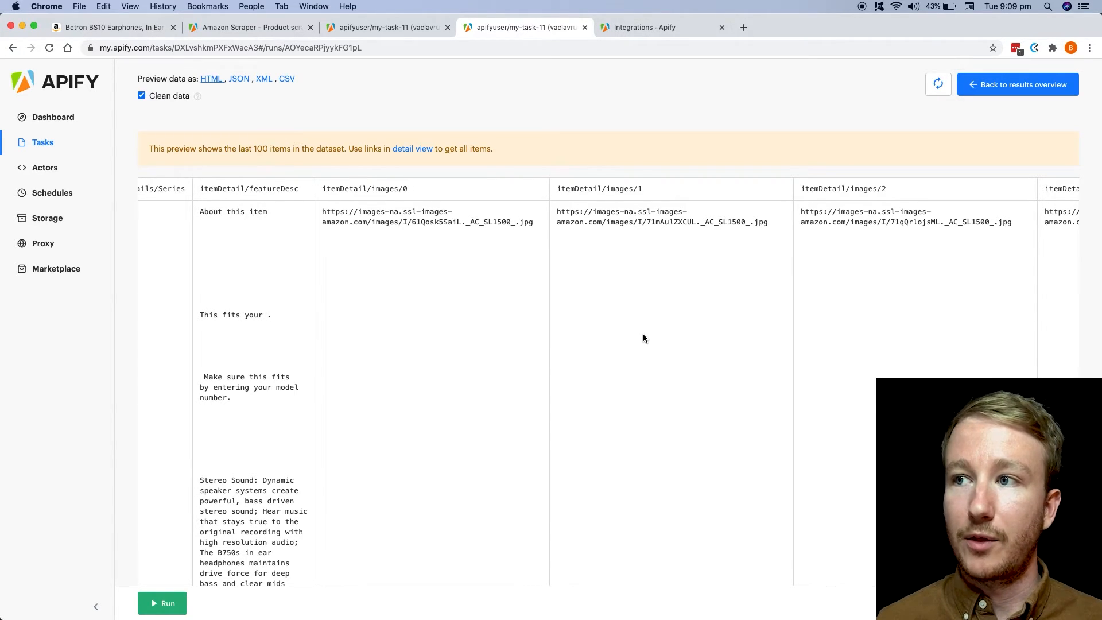
Browse the Integrations page through Zapier, Integromat, Keboola, webhooks and REST API sections
click(654, 28)
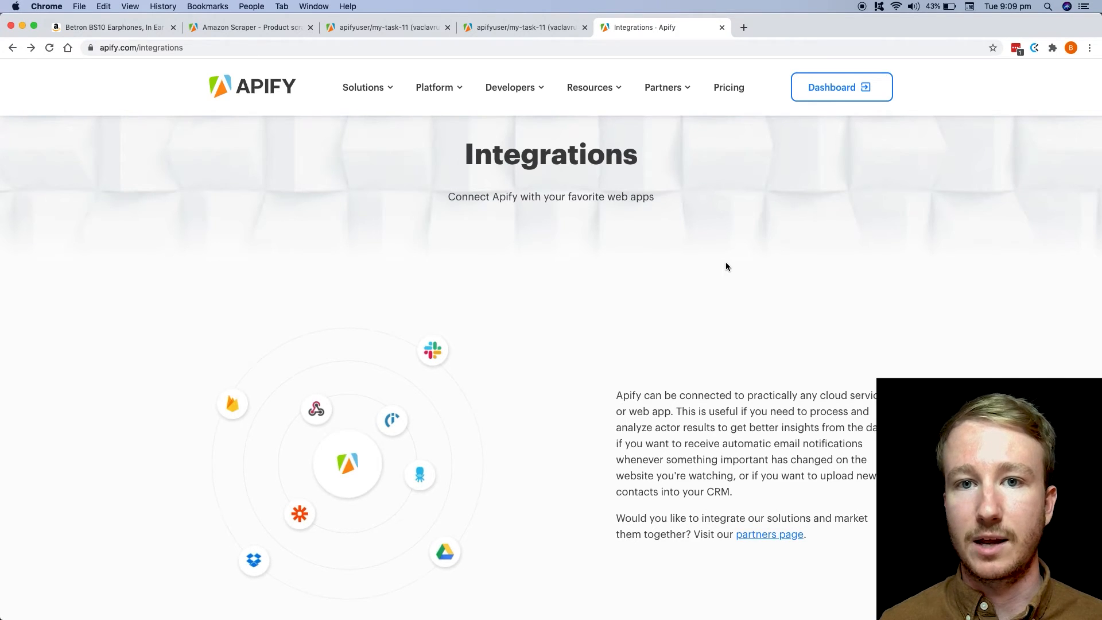
scroll(down, 3)
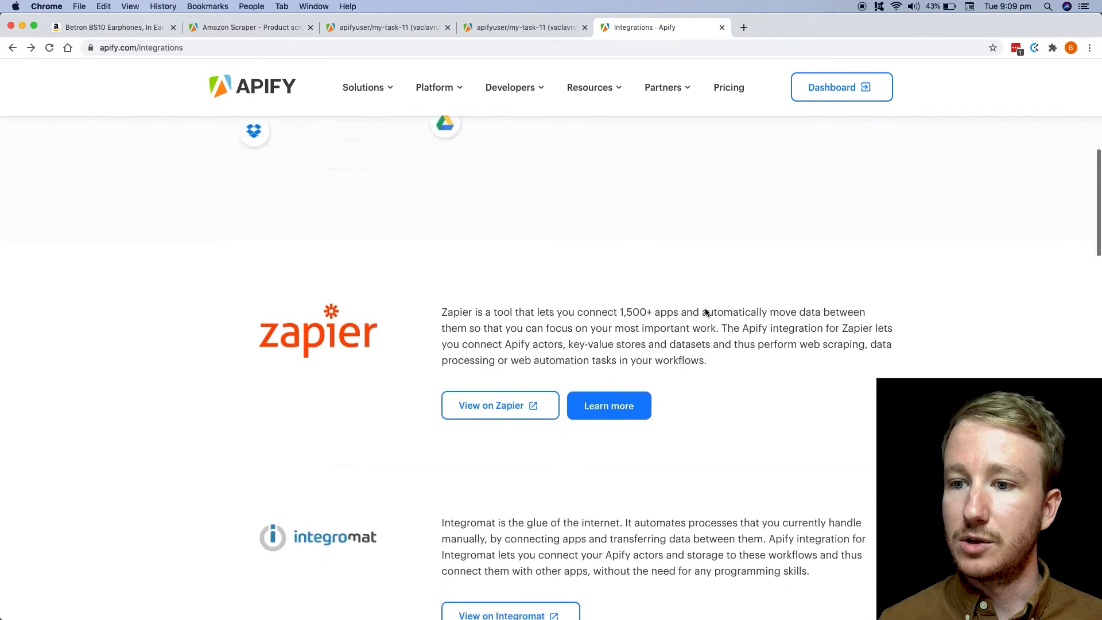
scroll(down, 3)
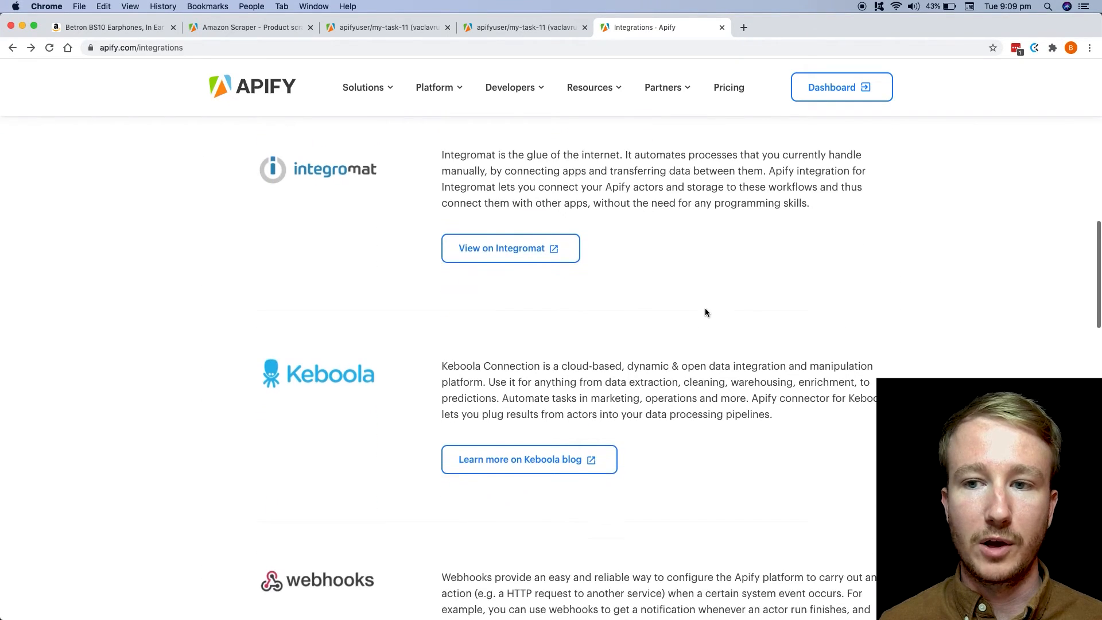
scroll(down, 3)
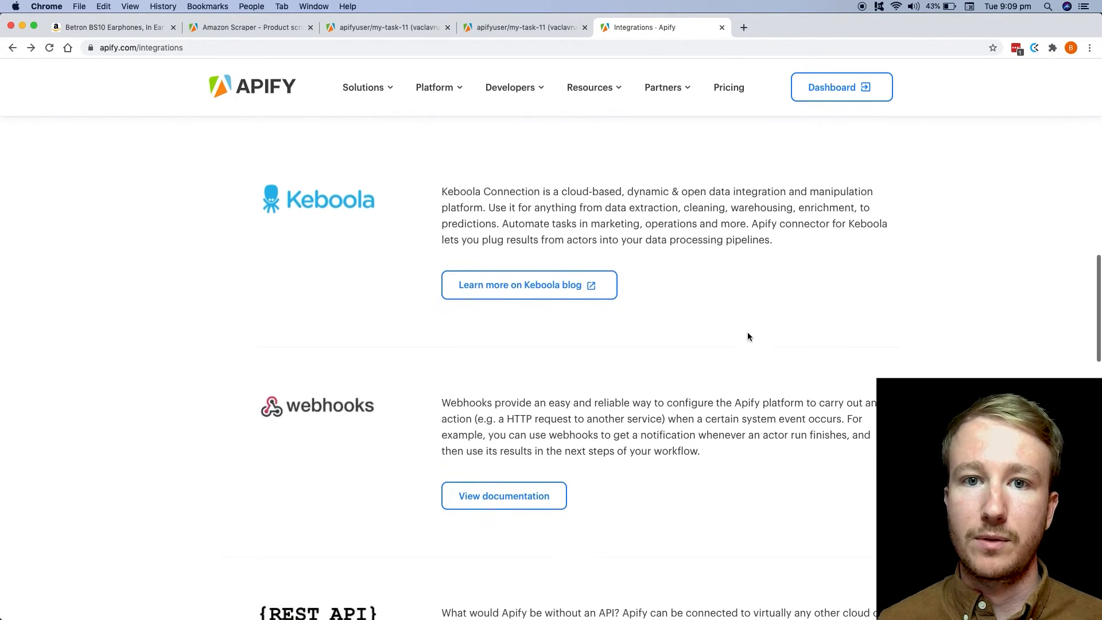
scroll(down, 3)
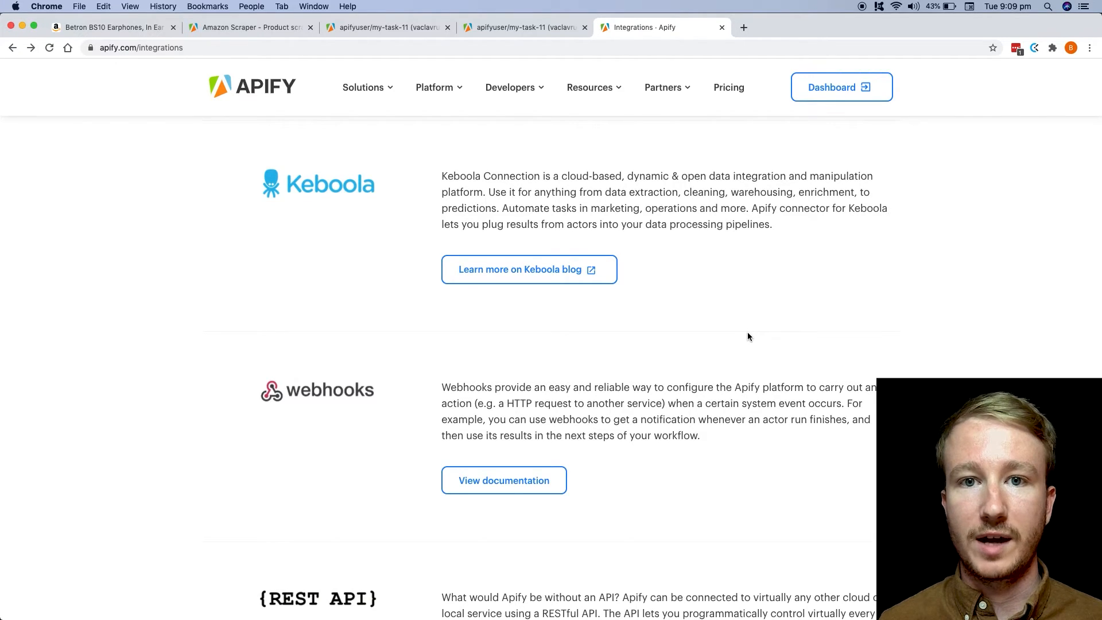
scroll(down, 3)
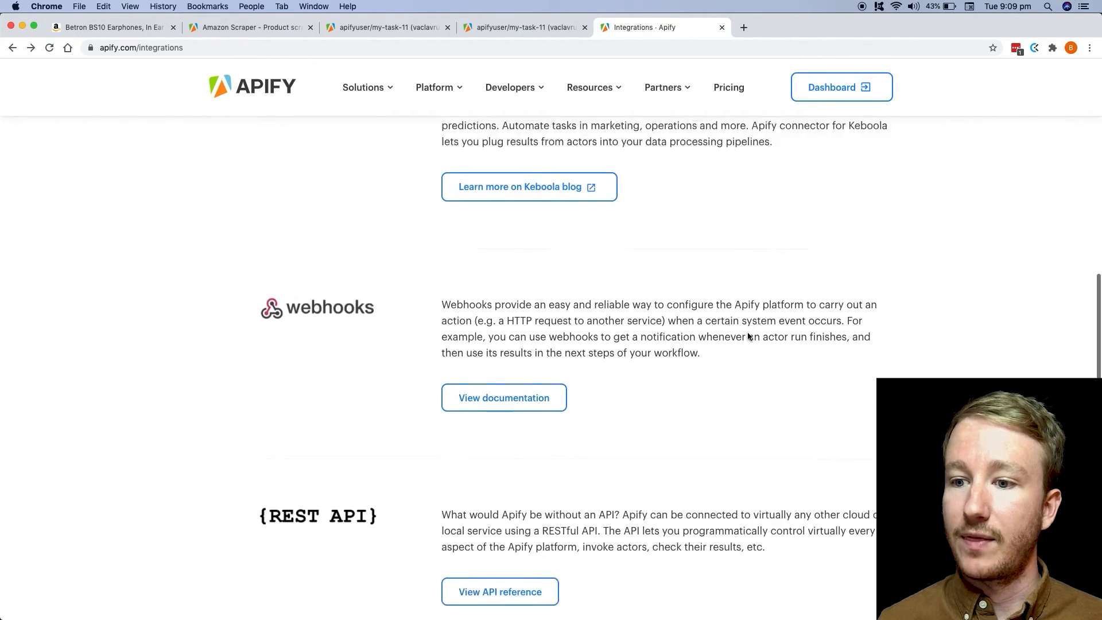
scroll(down, 3)
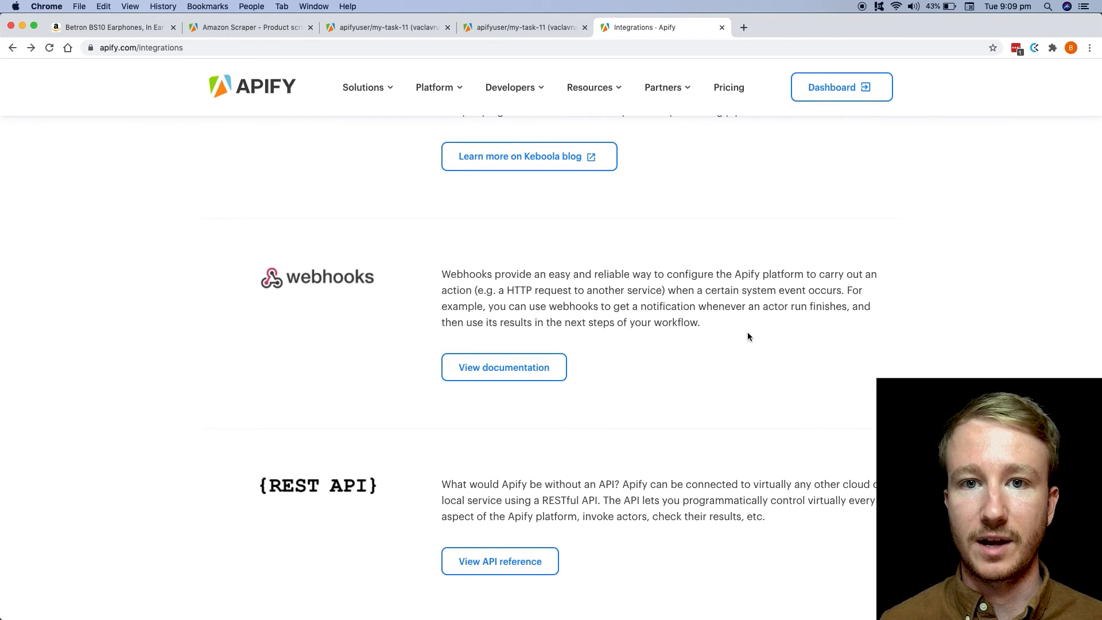
scroll(down, 3)
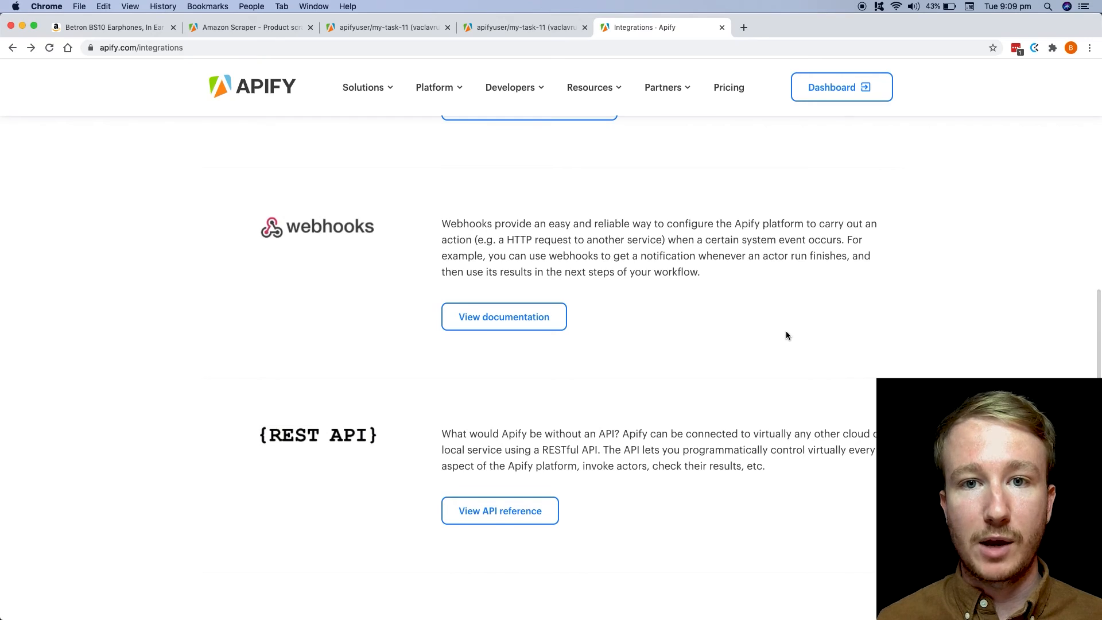